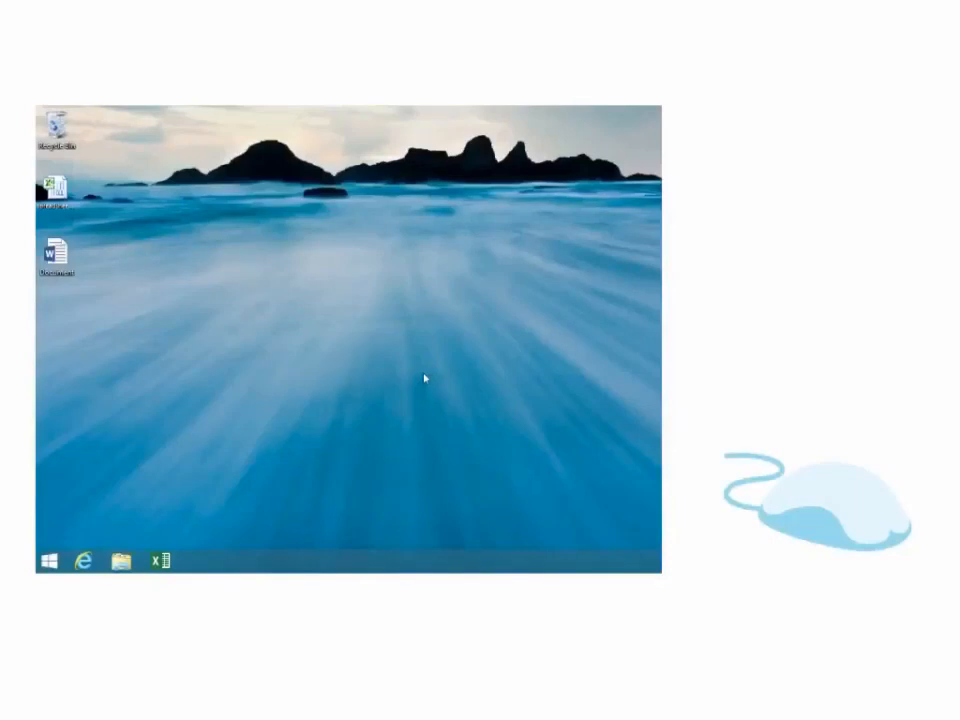
Step: Select the Word document icon on the desktop
{"action": "left_click", "coordinate": [56, 248]}
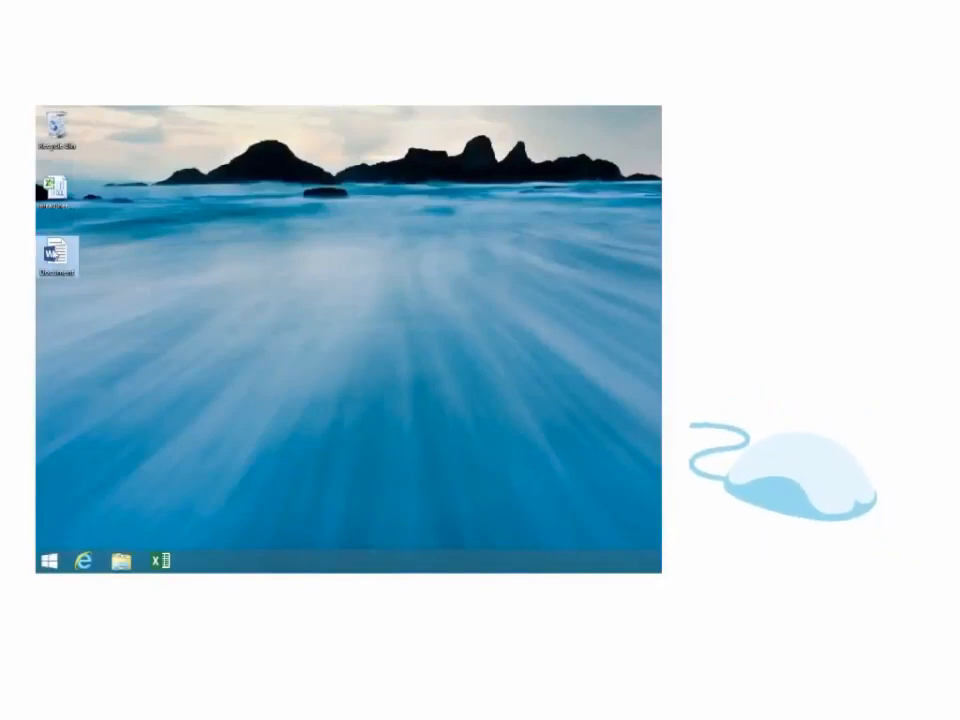
{"action": "double_click", "coordinate": [56, 250]}
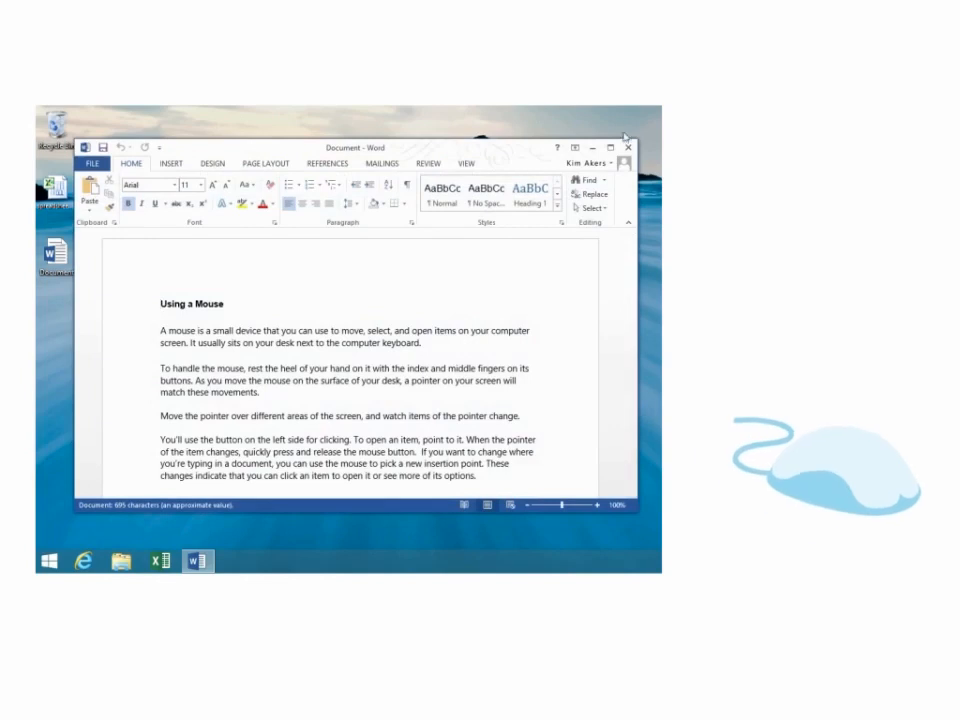
{"action": "left_click", "coordinate": [628, 148]}
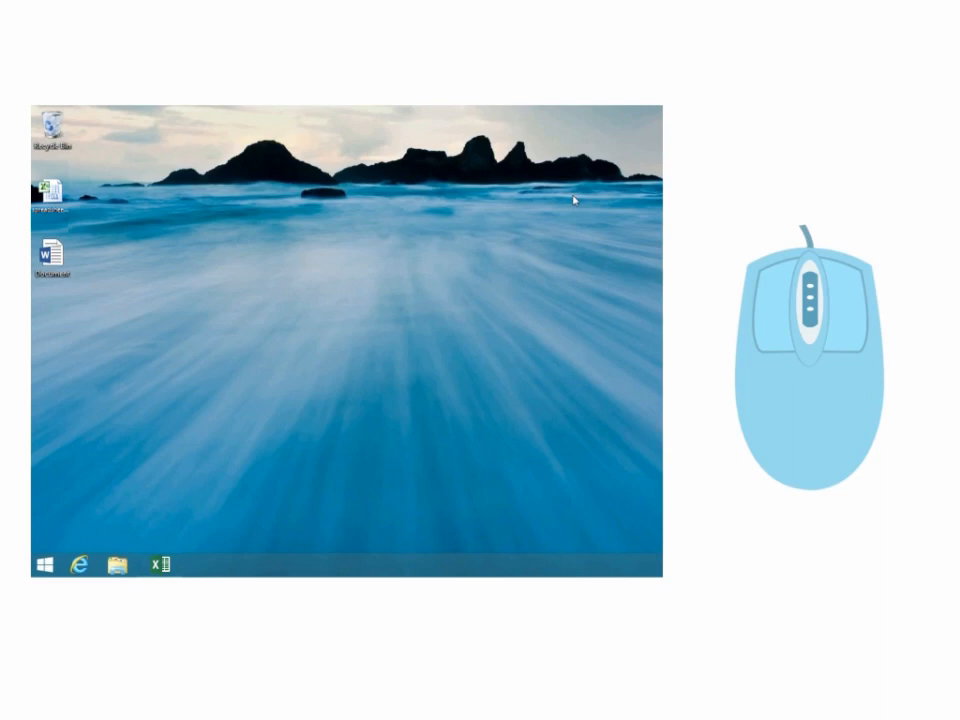
Step: Reopen the Using a Mouse document from its desktop icon
{"action": "double_click", "coordinate": [52, 256]}
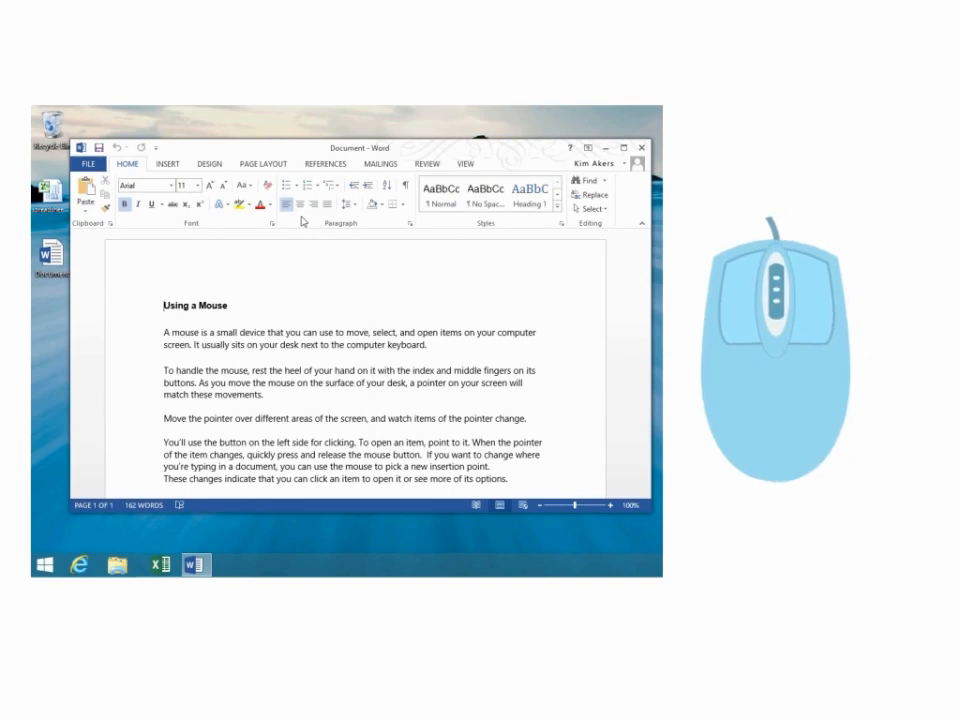
Step: View the document's Info page in Backstage view, then return to editing
{"action": "left_click", "coordinate": [110, 164]}
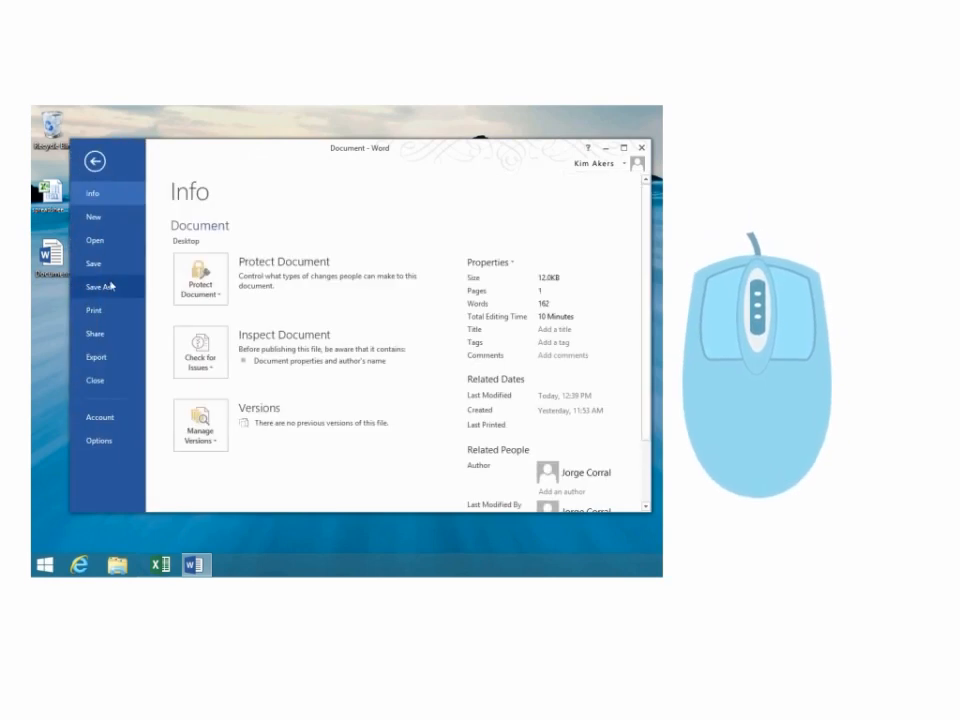
{"action": "left_click", "coordinate": [96, 288]}
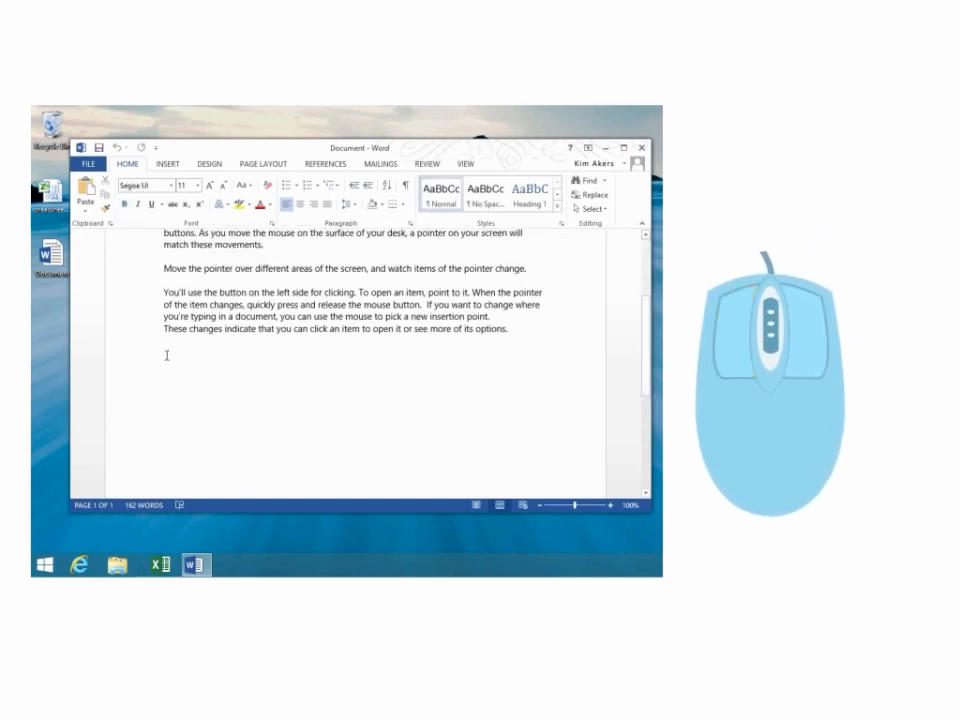
Step: Type the closing line about positioning the pointer and typing, then show the text's right-click options
{"action": "type", "text": "Position the pointer in the document, click. and th"}
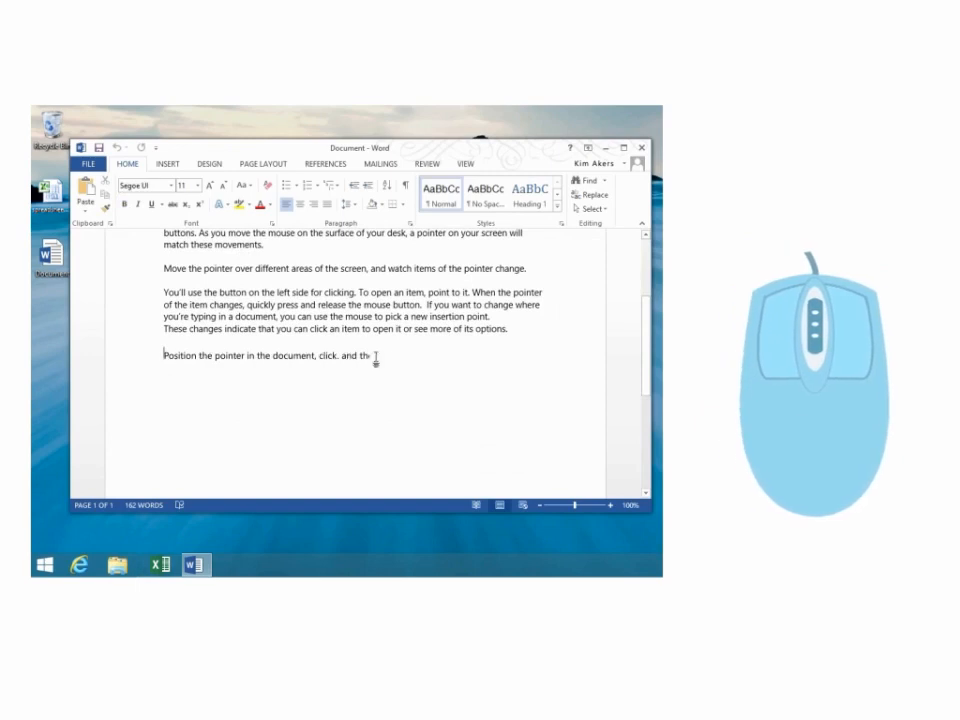
{"action": "type", "text": "useyour keyboard to begin typing"}
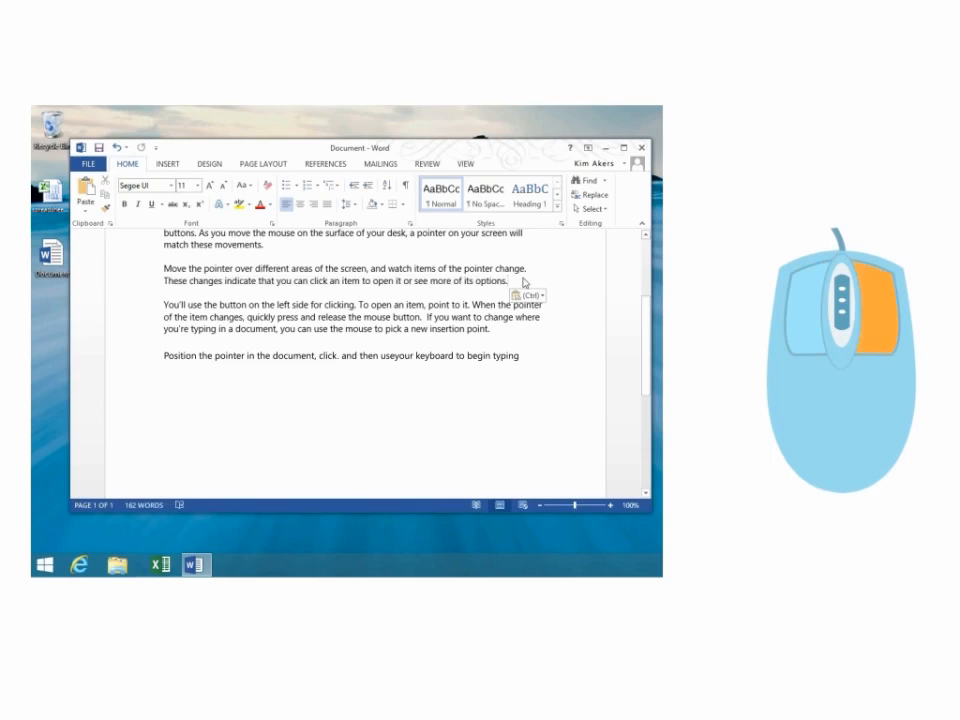
{"action": "right_click", "coordinate": [512, 280]}
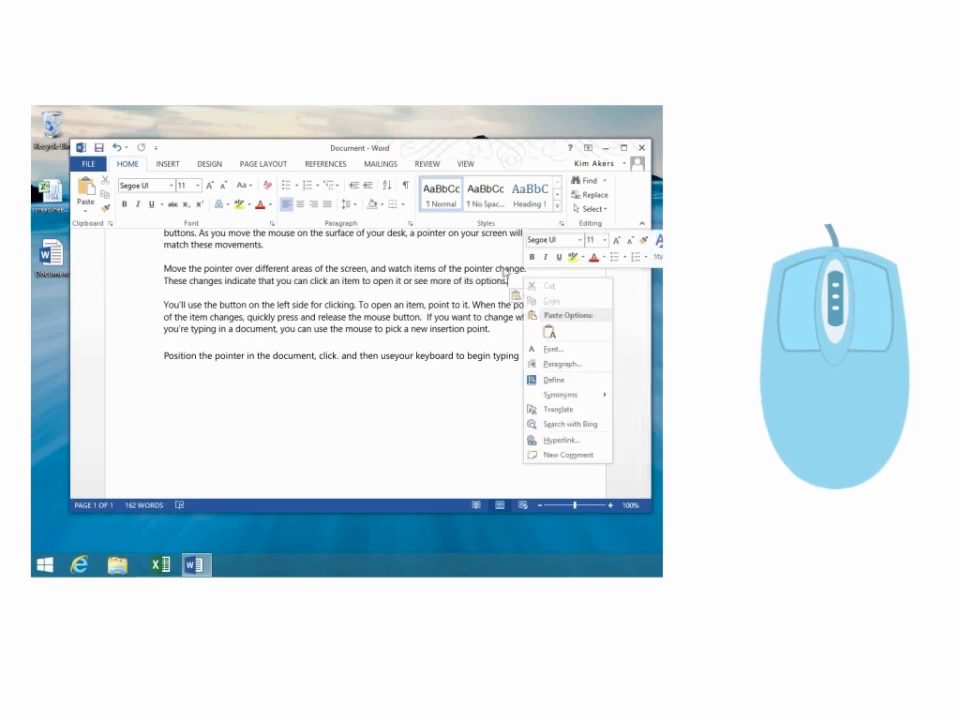